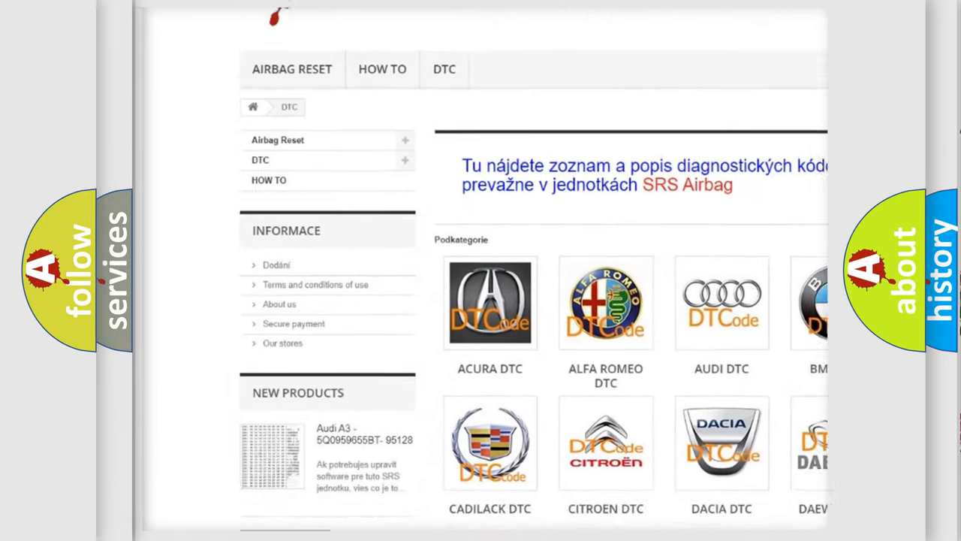
pyautogui.scroll(-3)
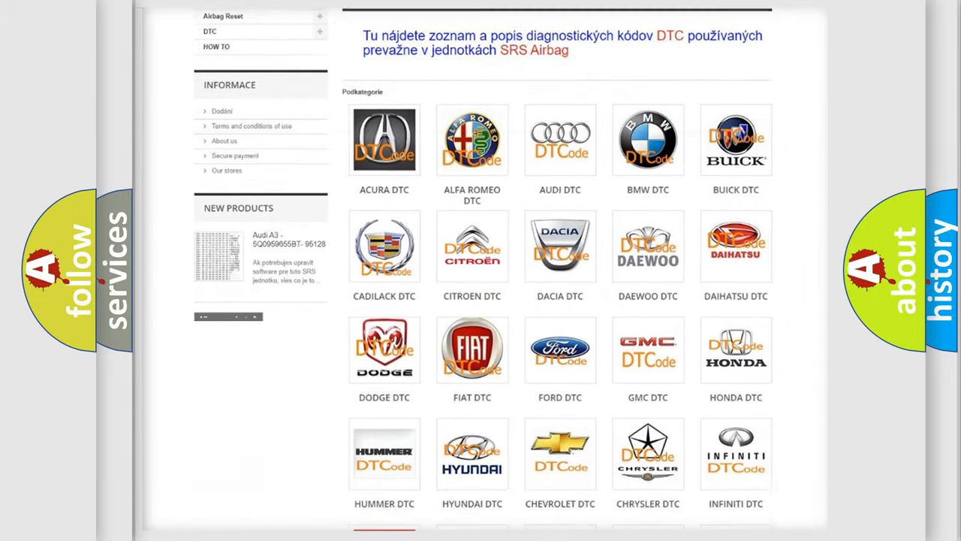
pyautogui.scroll(-3)
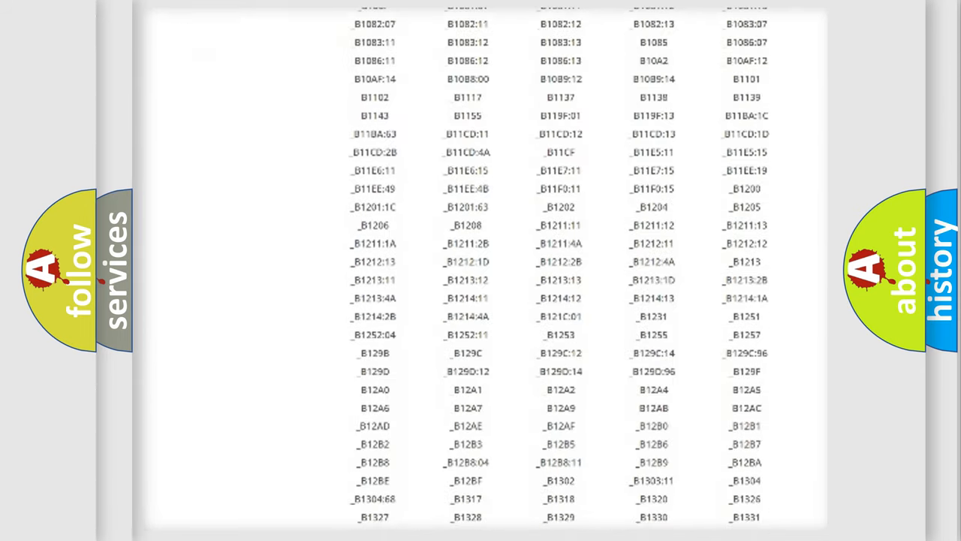
pyautogui.scroll(-3)
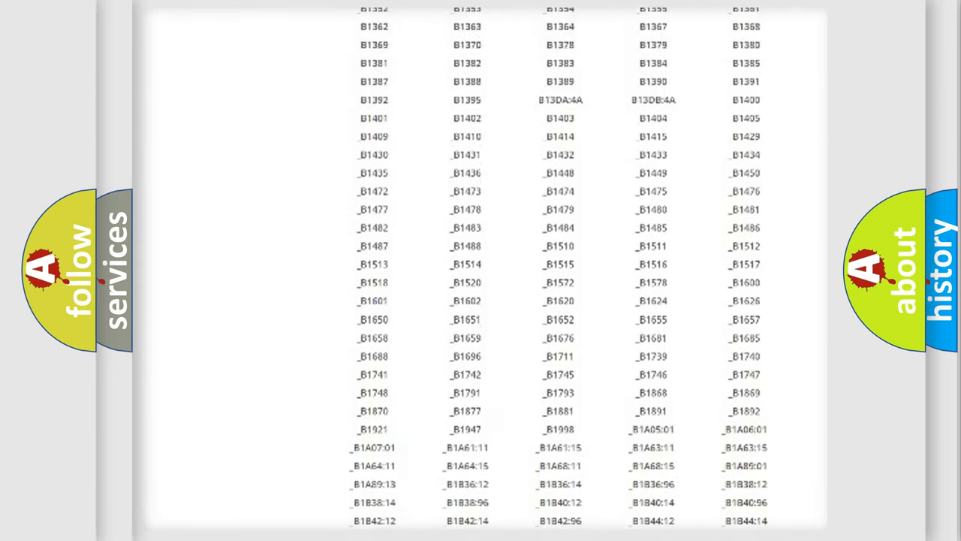